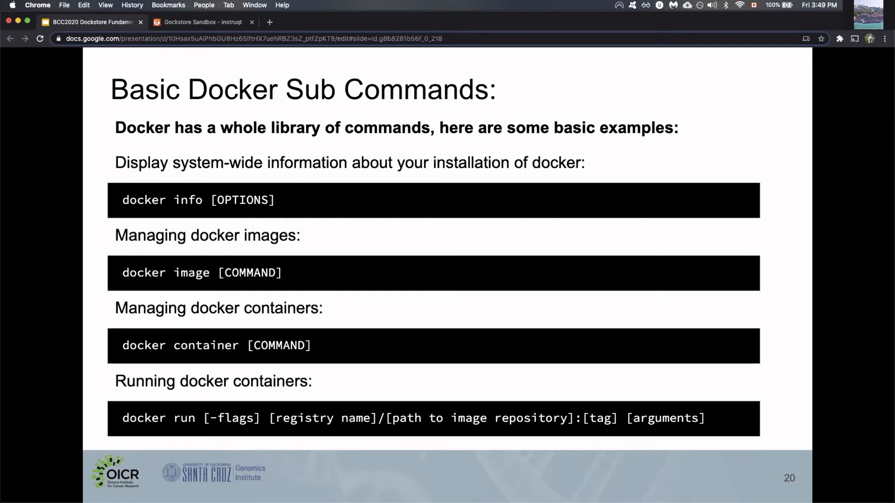
mouse_move(85, 170)
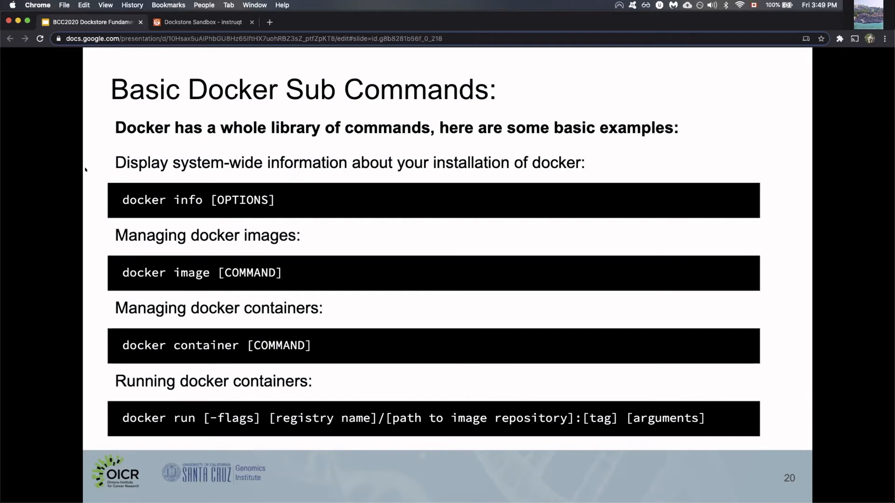